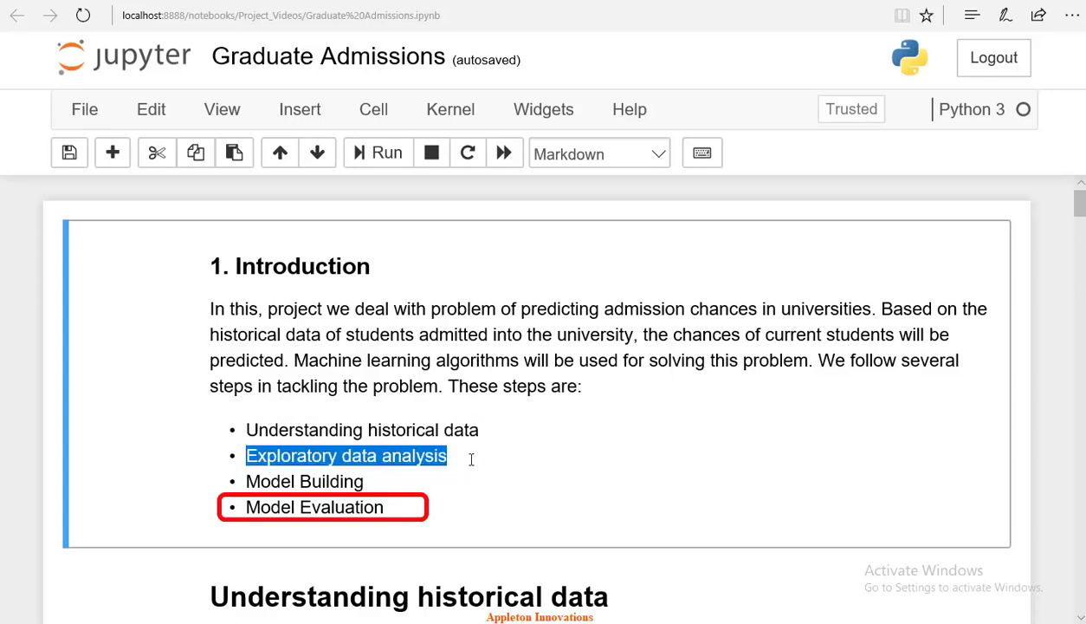
Run the cell importing pandas, numpy and matplotlib with inline plotting.
{"action": "double_click", "coordinate": [315, 506]}
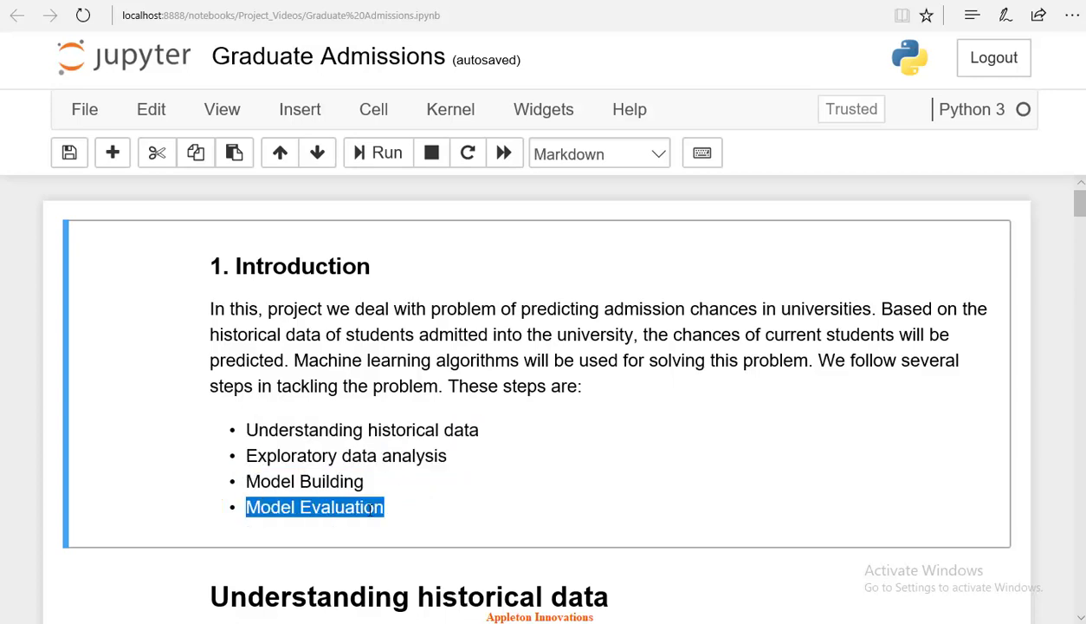
{"action": "left_click", "coordinate": [449, 518]}
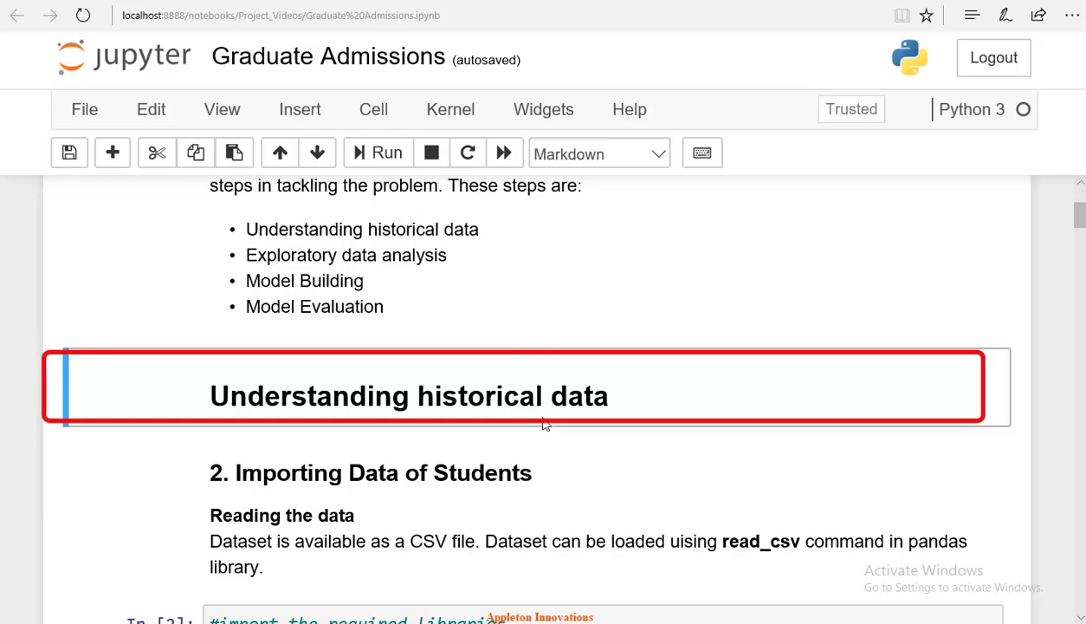
{"action": "scroll", "scroll_direction": "down", "scroll_amount": 3}
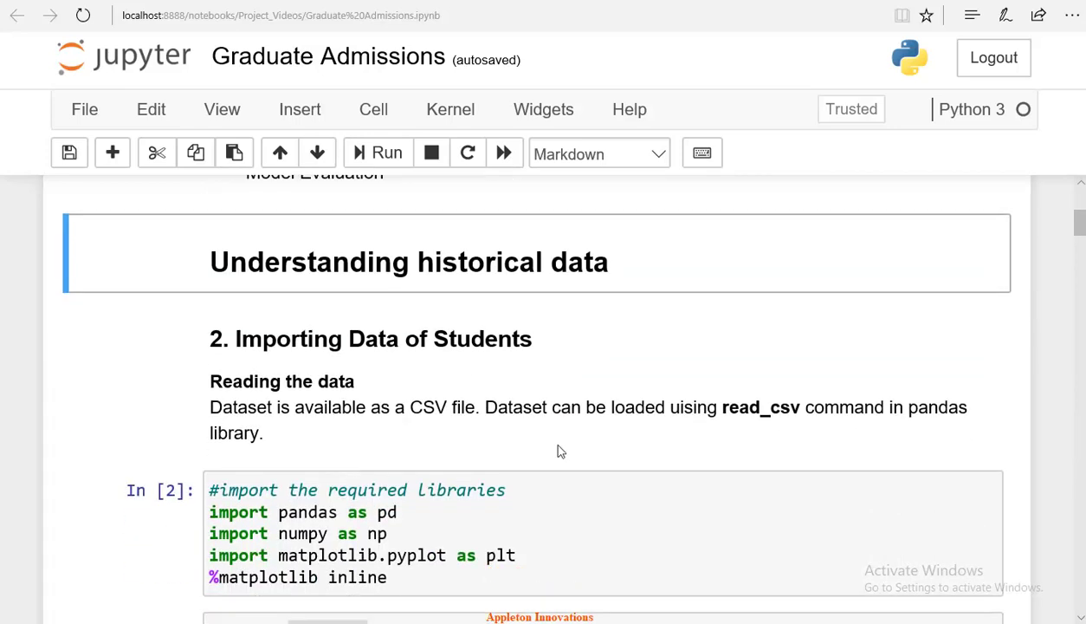
{"action": "scroll", "scroll_direction": "down", "scroll_amount": 3}
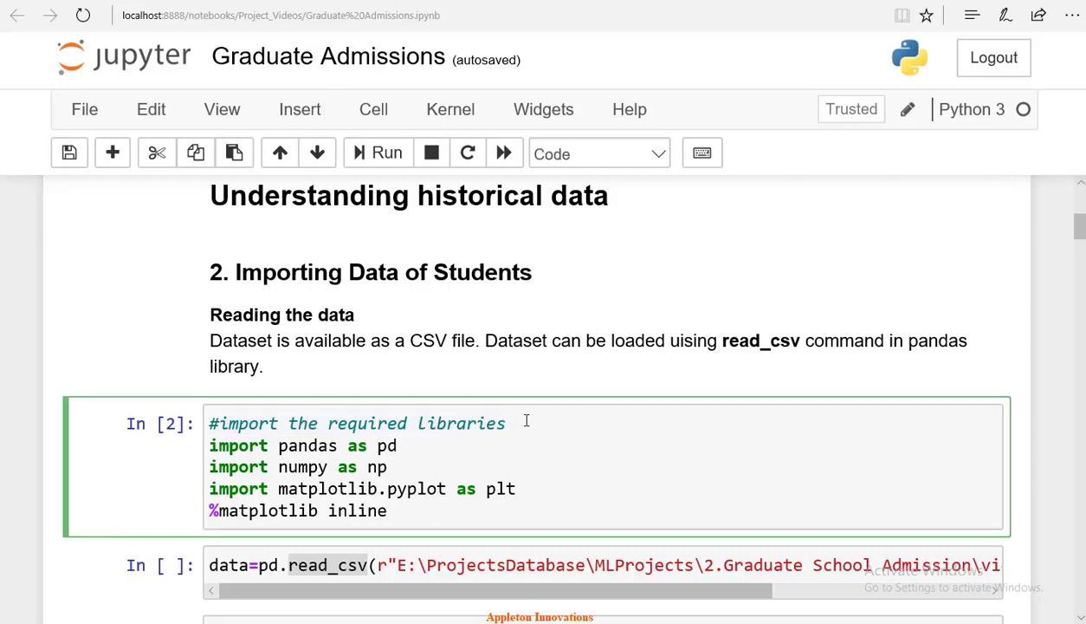
{"action": "double_click", "coordinate": [303, 467]}
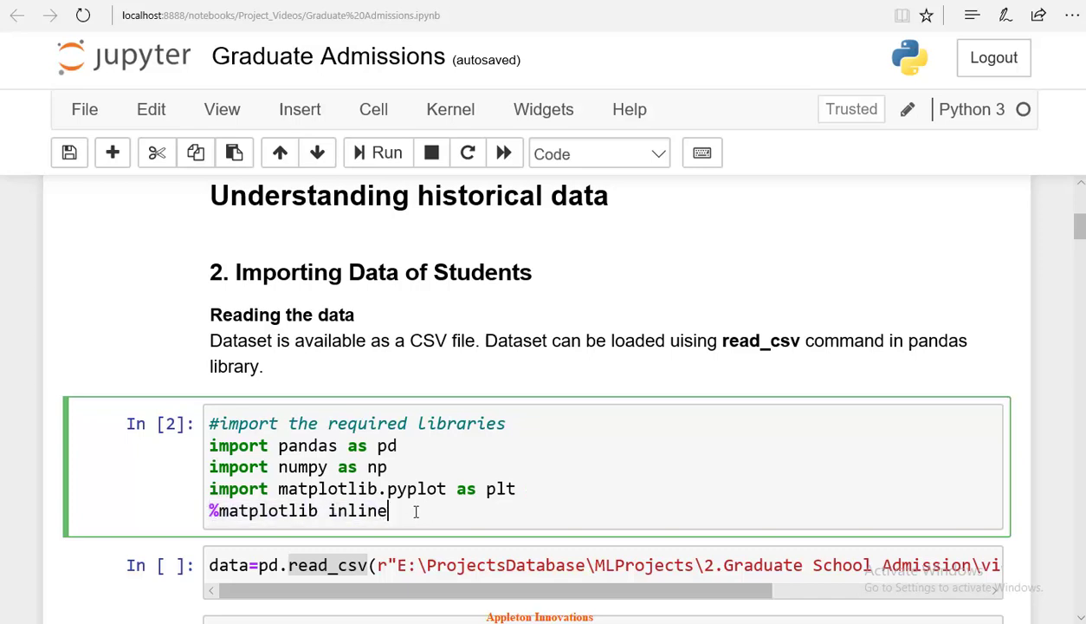
{"action": "left_click", "coordinate": [378, 152]}
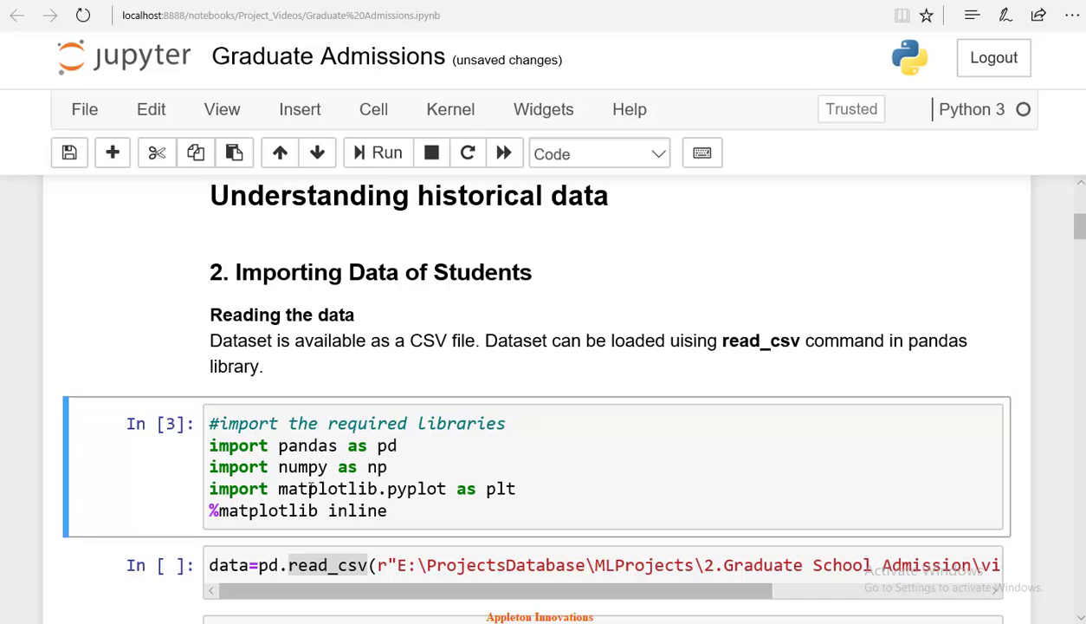
Run the read_csv cell loading graduate_admn.csv into the data variable.
{"action": "scroll", "scroll_direction": "down", "scroll_amount": 3}
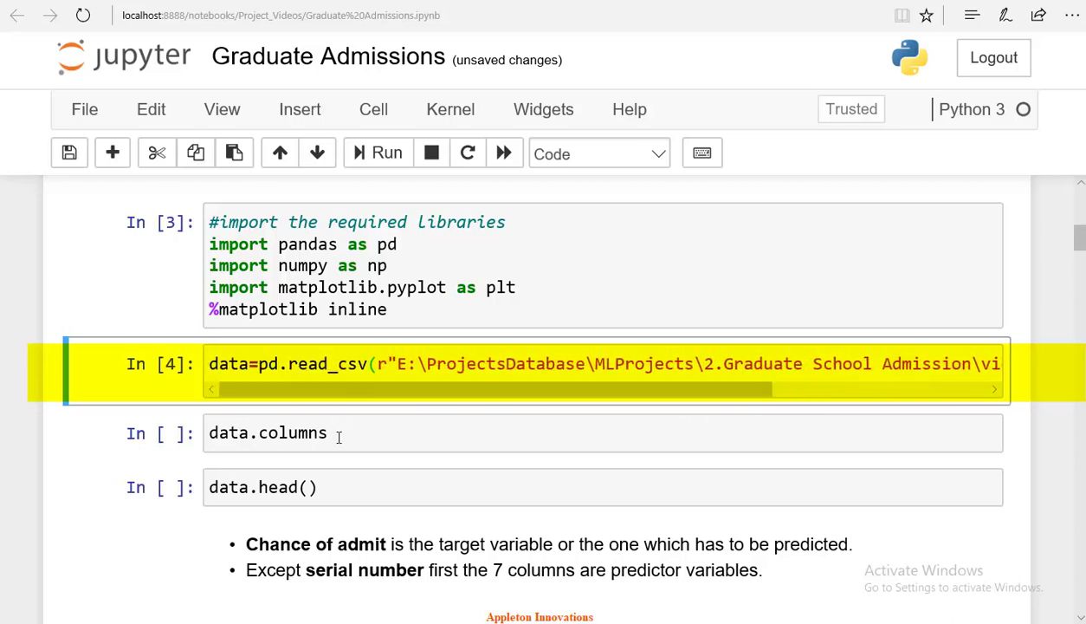
{"action": "left_click", "coordinate": [343, 433]}
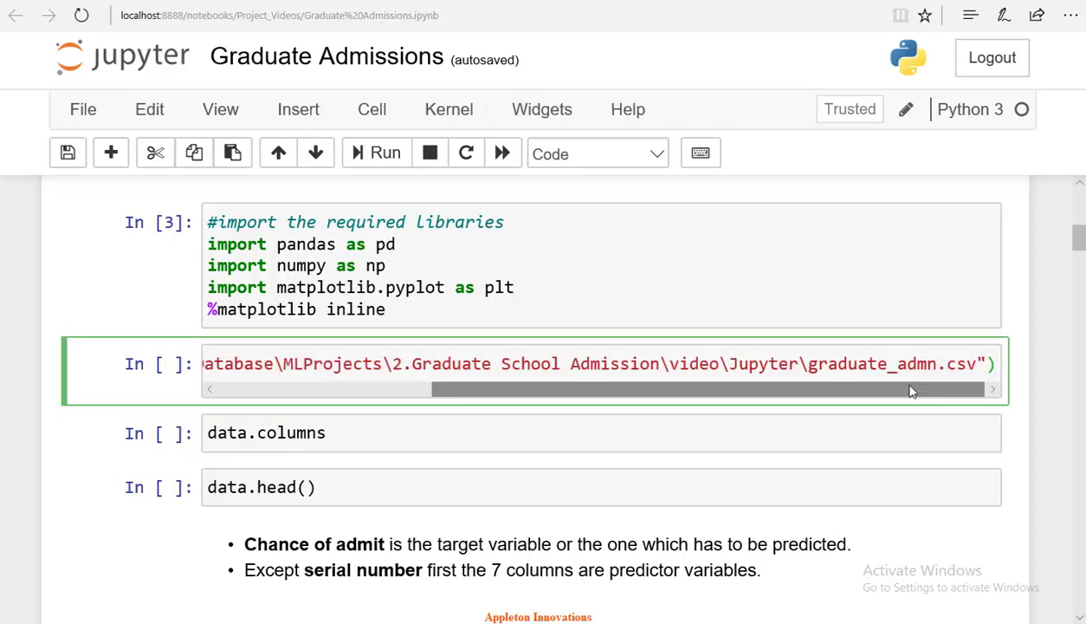
{"action": "left_click", "coordinate": [375, 153]}
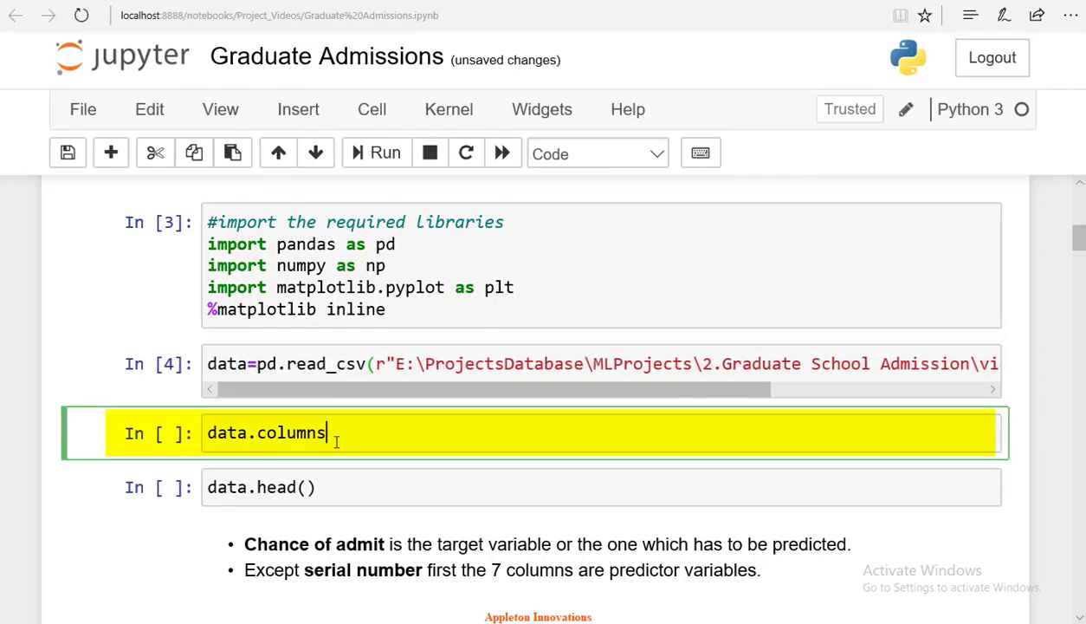
Run data.columns and highlight Serial No., University Rating and other column names.
{"action": "left_click", "coordinate": [376, 152]}
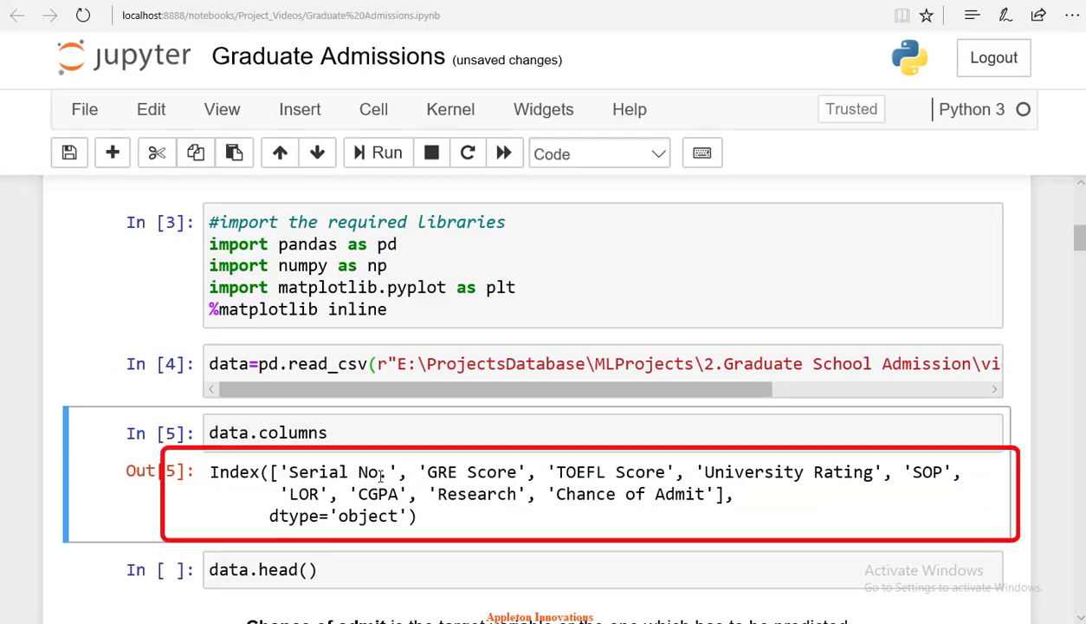
{"action": "double_click", "coordinate": [326, 471]}
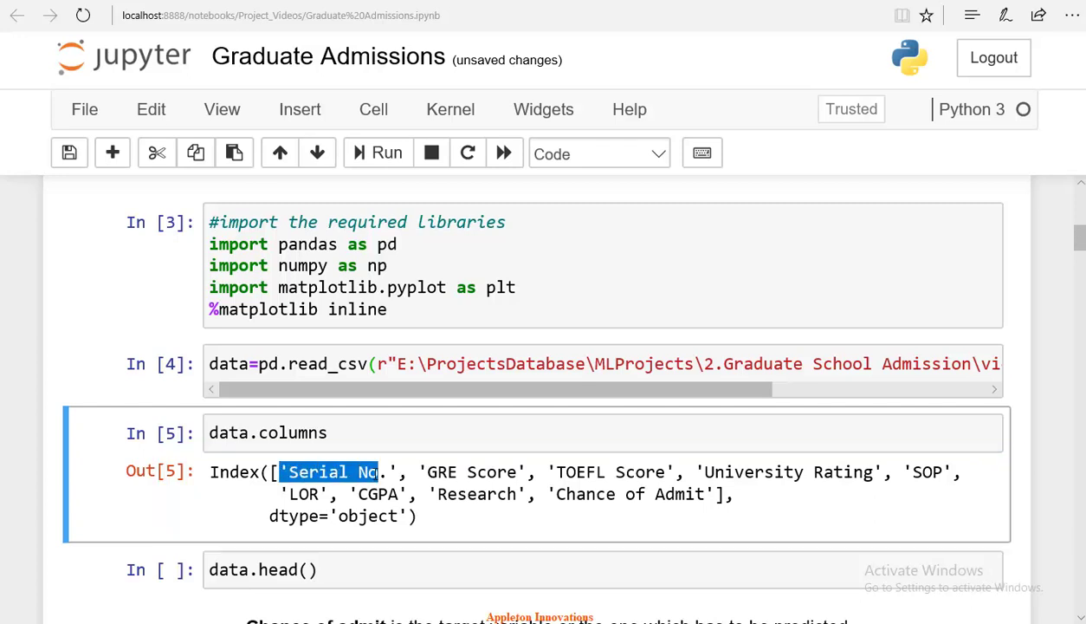
{"action": "double_click", "coordinate": [471, 471]}
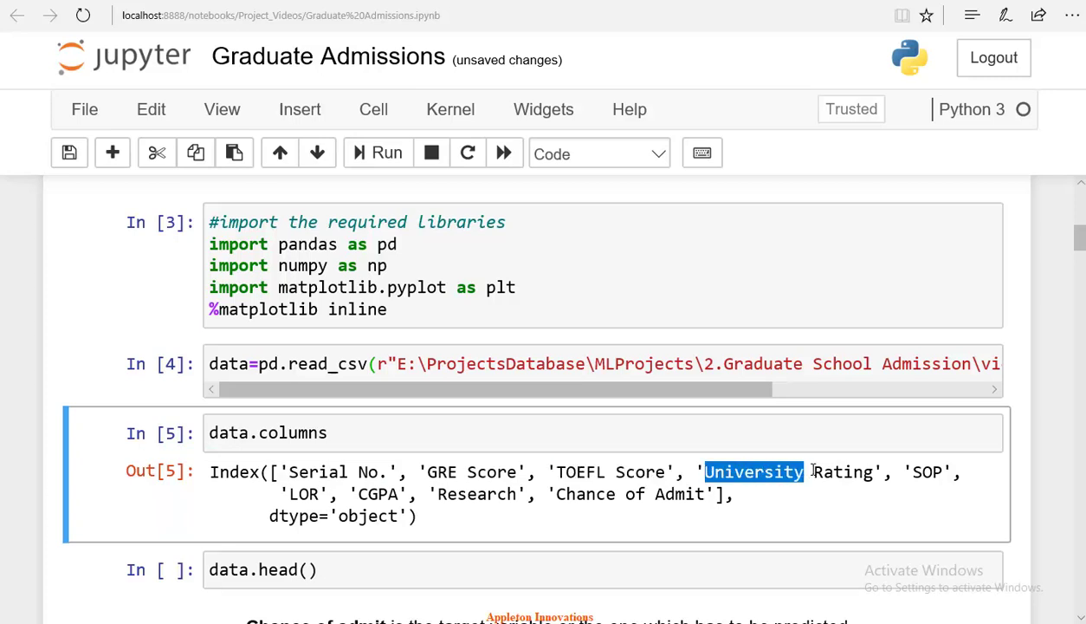
{"action": "double_click", "coordinate": [927, 471]}
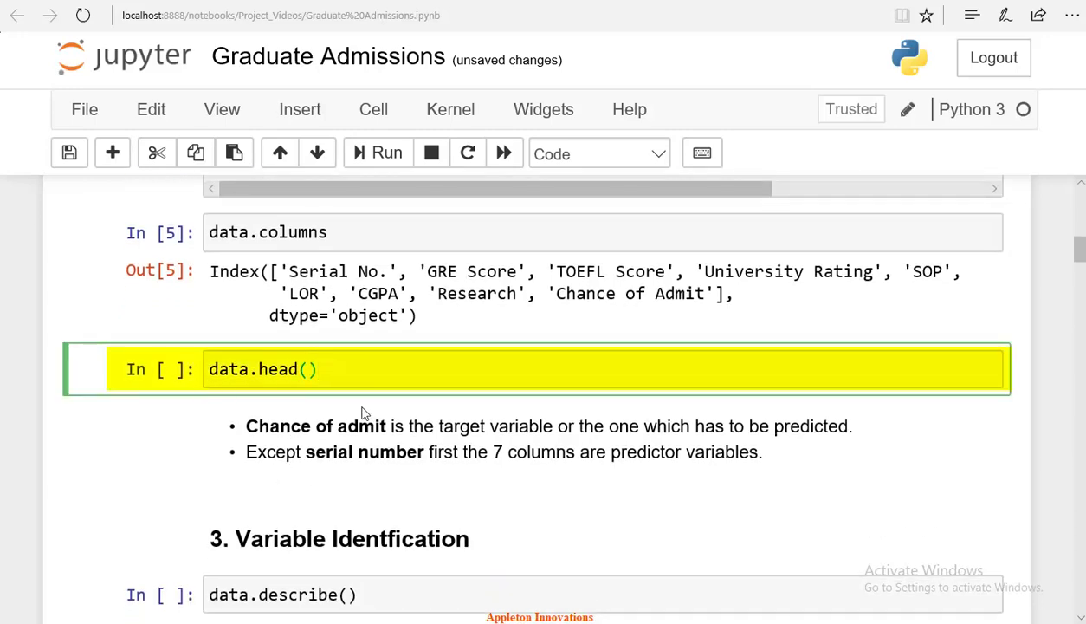
Run data.head() and highlight GRE 337, TOEFL 118 and Chance of Admit 0.92 values.
{"action": "left_click", "coordinate": [387, 152]}
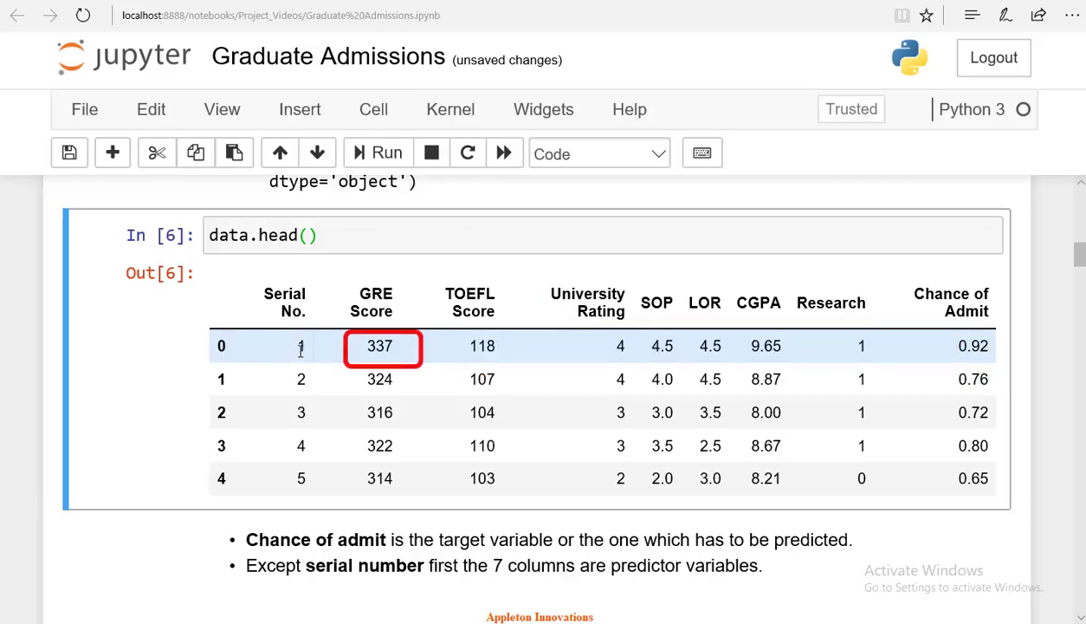
{"action": "double_click", "coordinate": [379, 347]}
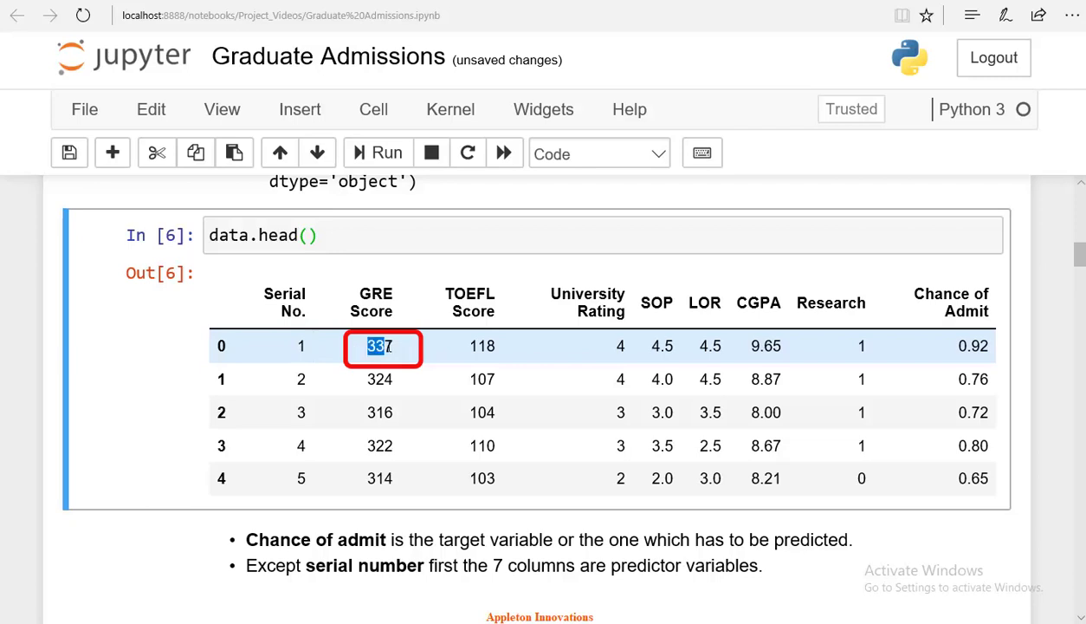
{"action": "left_click", "coordinate": [482, 346]}
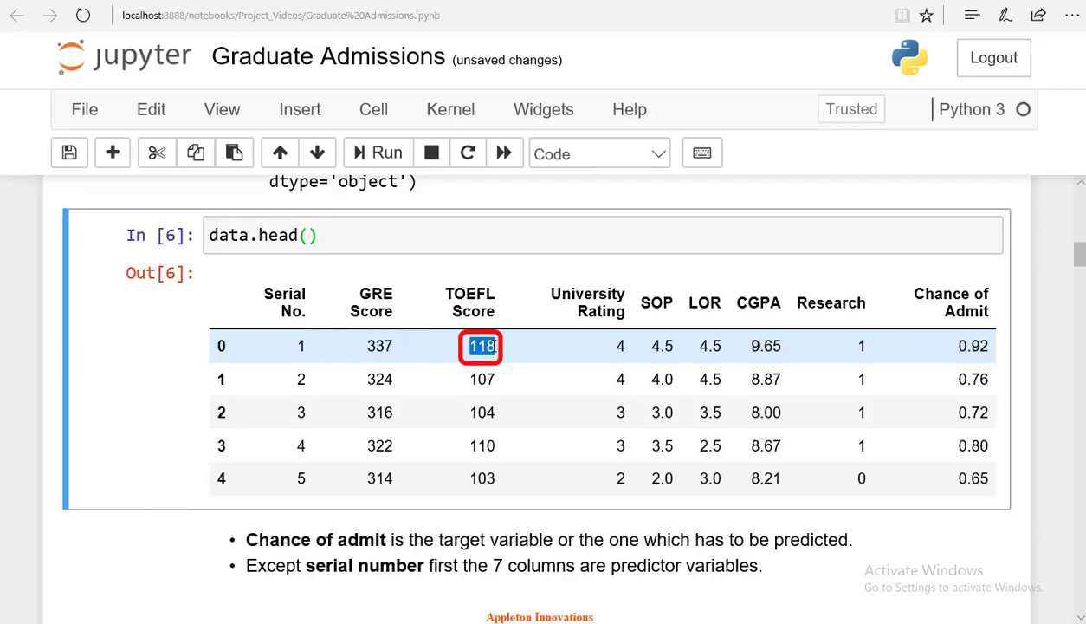
{"action": "left_click", "coordinate": [620, 347]}
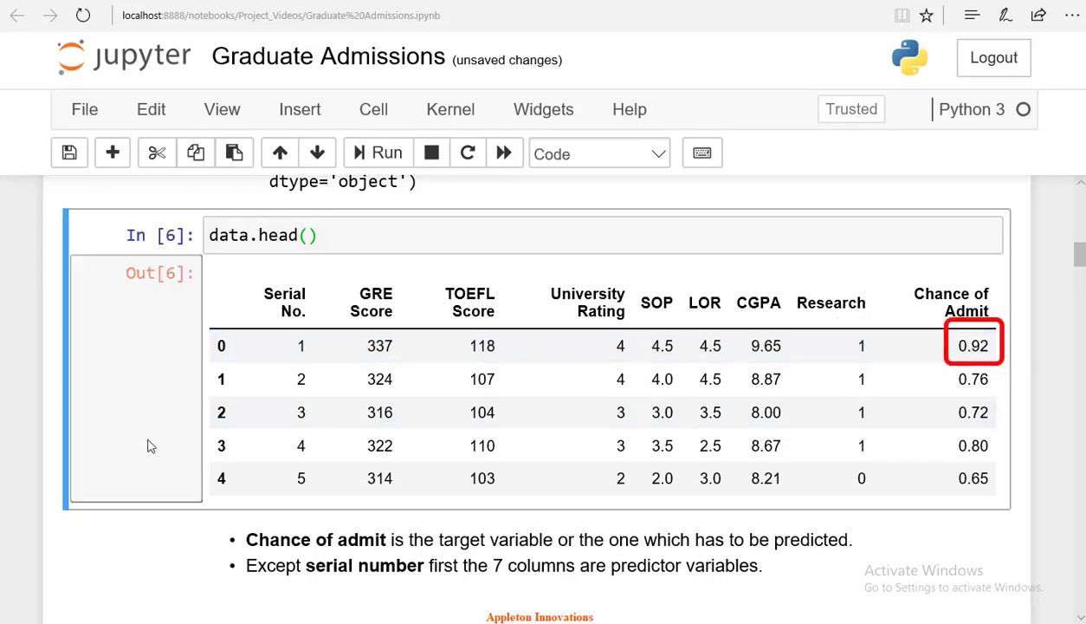
{"action": "mouse_move", "coordinate": [409, 412]}
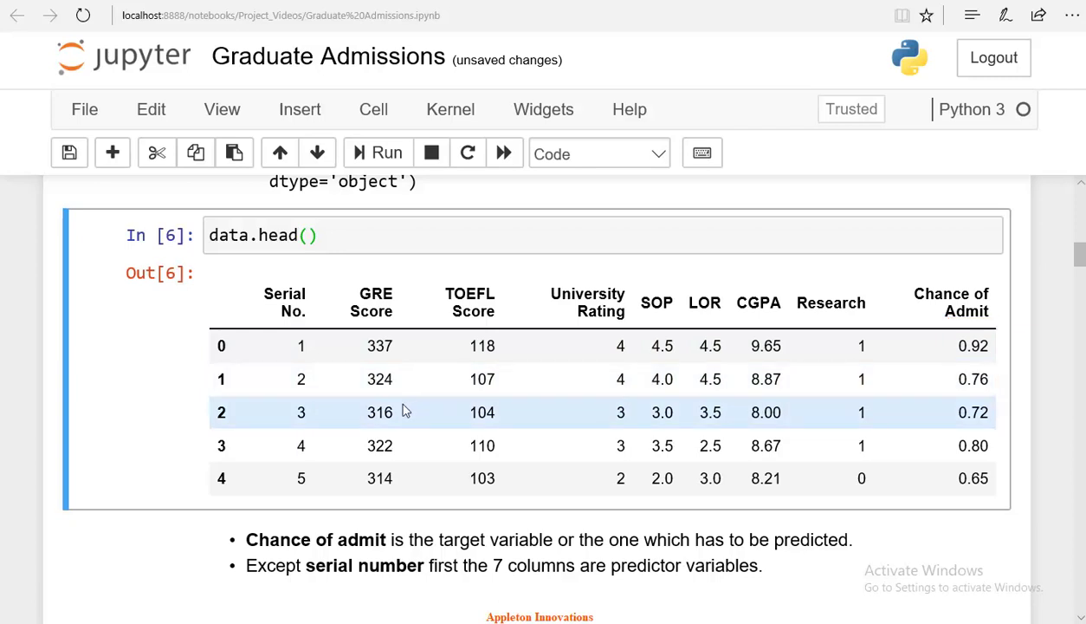
{"action": "left_click", "coordinate": [69, 152]}
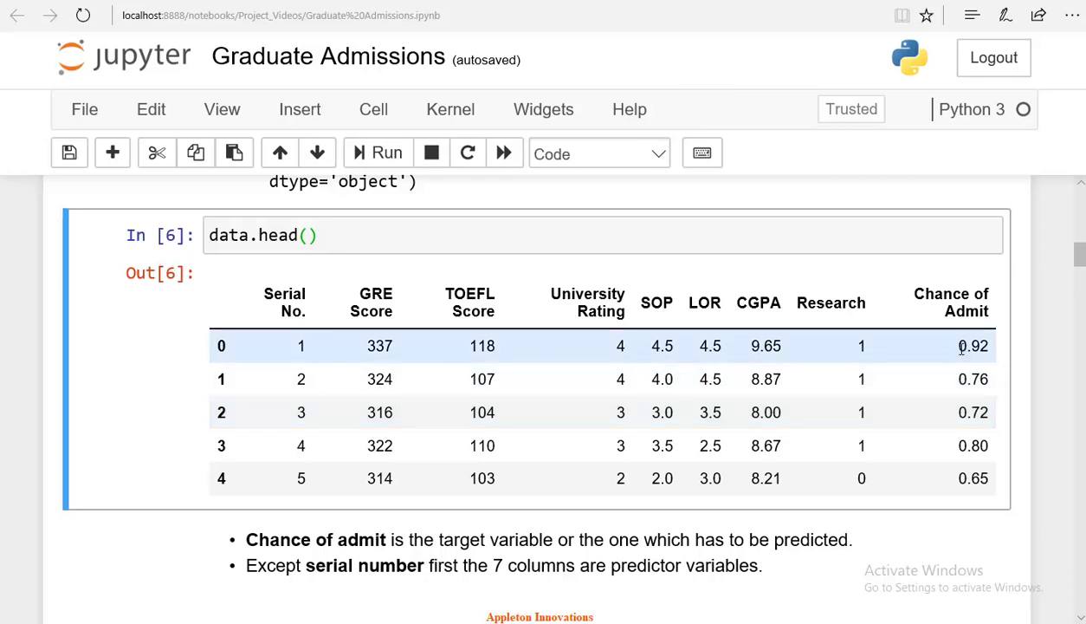
{"action": "double_click", "coordinate": [973, 347]}
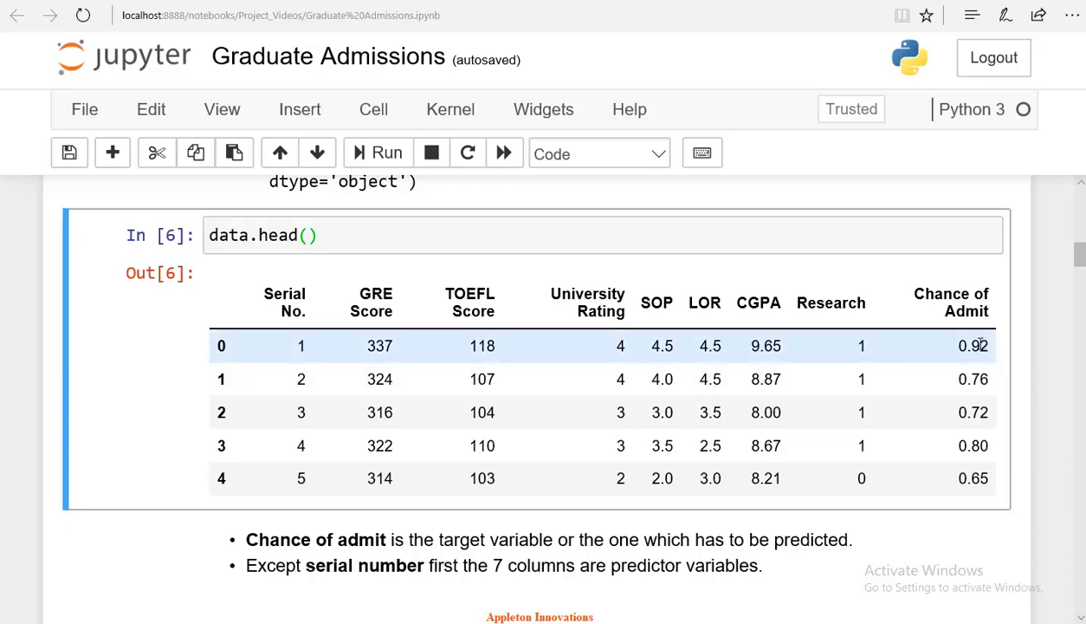
{"action": "left_click_drag", "start_coordinate": [222, 346], "coordinate": [552, 473]}
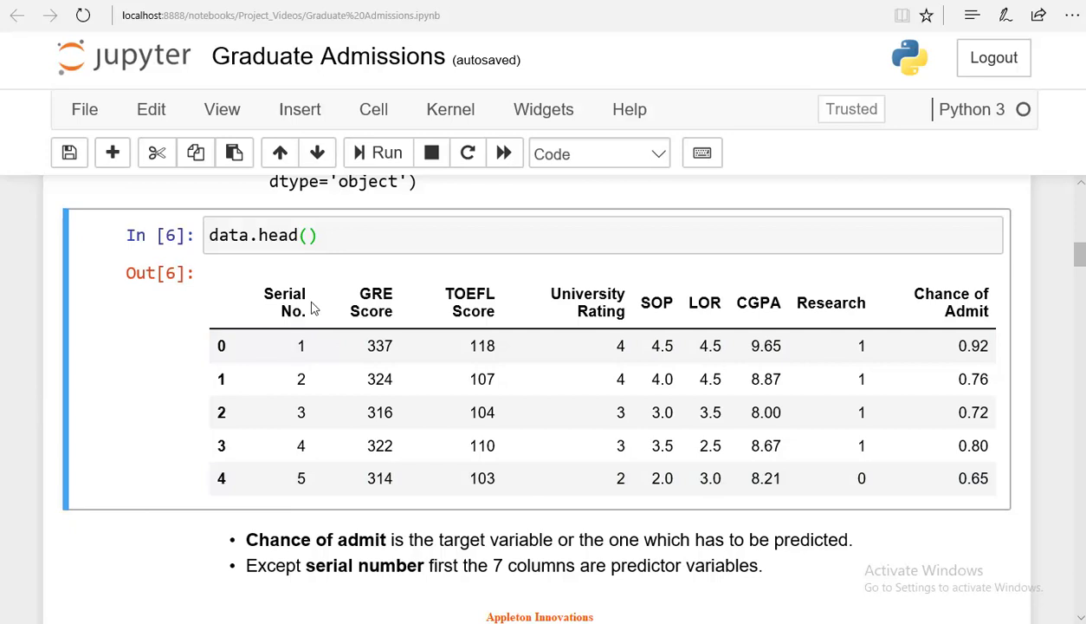
{"action": "mouse_move", "coordinate": [447, 346]}
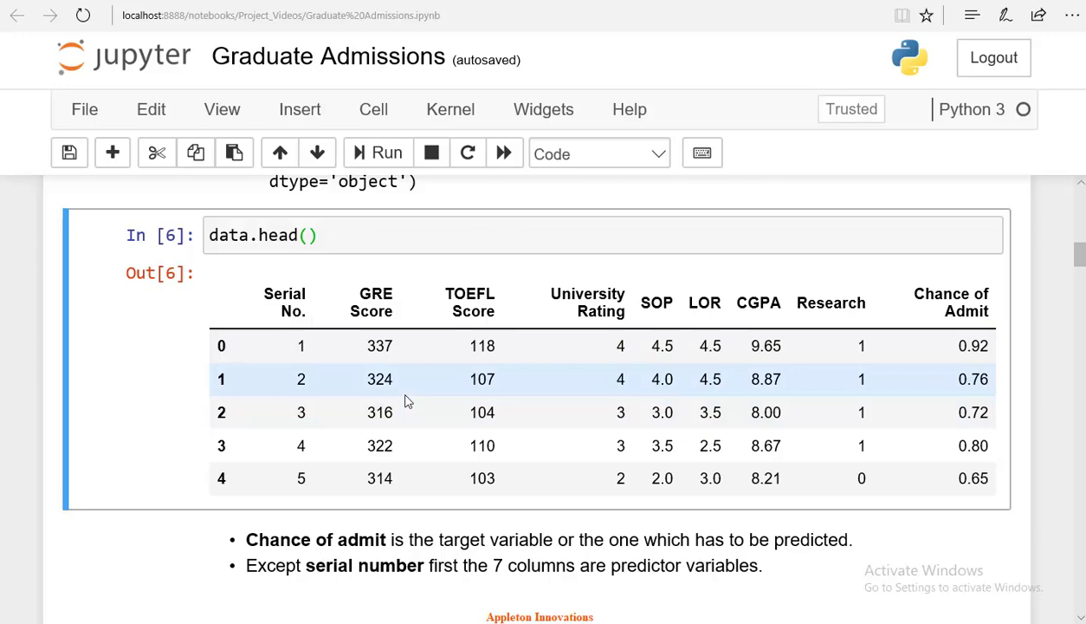
{"action": "mouse_move", "coordinate": [436, 412]}
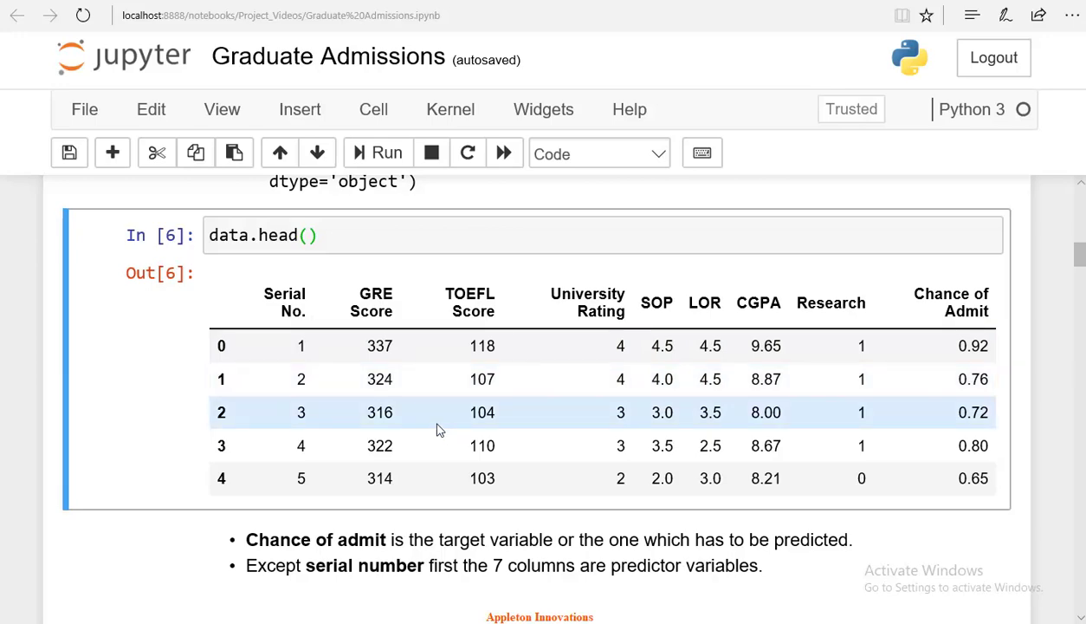
Move down to the Variable Identification section with the data.describe() cell.
{"action": "scroll", "scroll_direction": "down", "scroll_amount": 3}
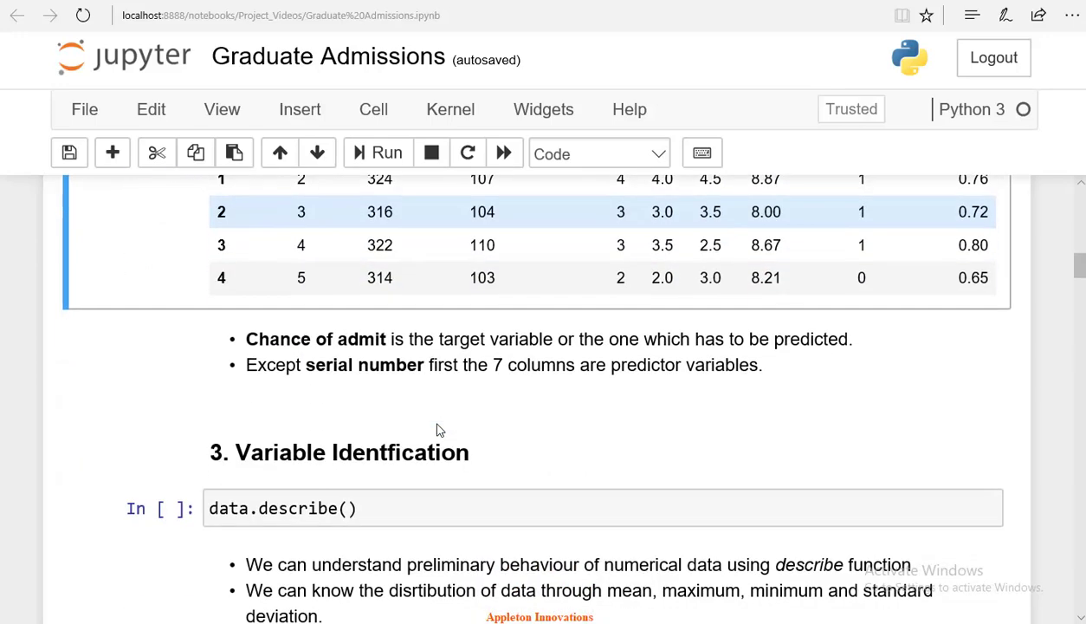
{"action": "scroll", "scroll_direction": "up", "scroll_amount": 3}
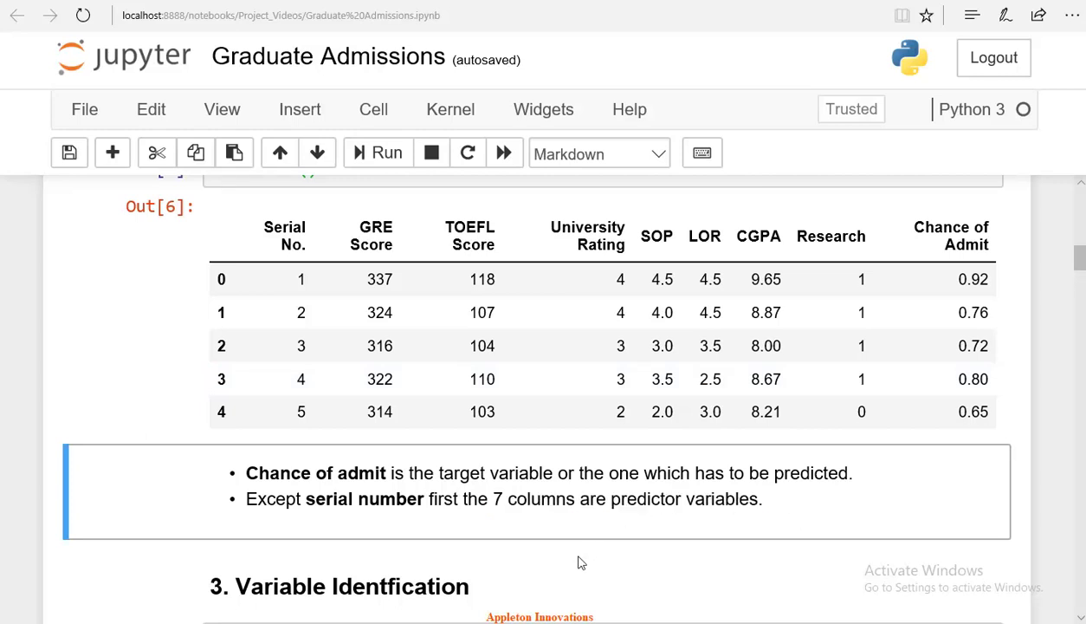
{"action": "left_click", "coordinate": [554, 547]}
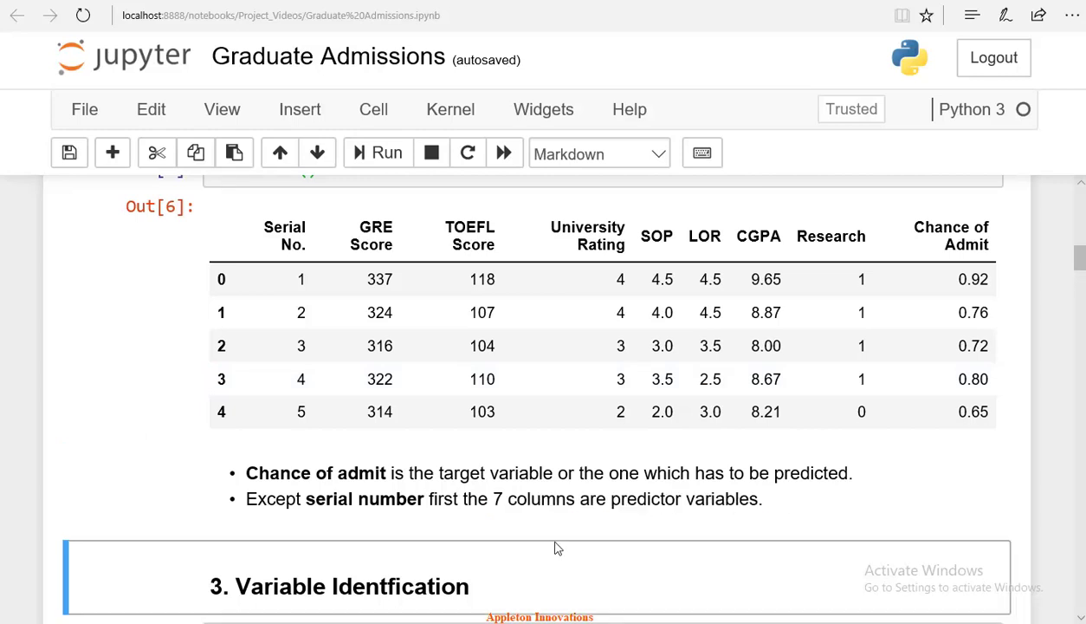
{"action": "scroll", "scroll_direction": "down", "scroll_amount": 3}
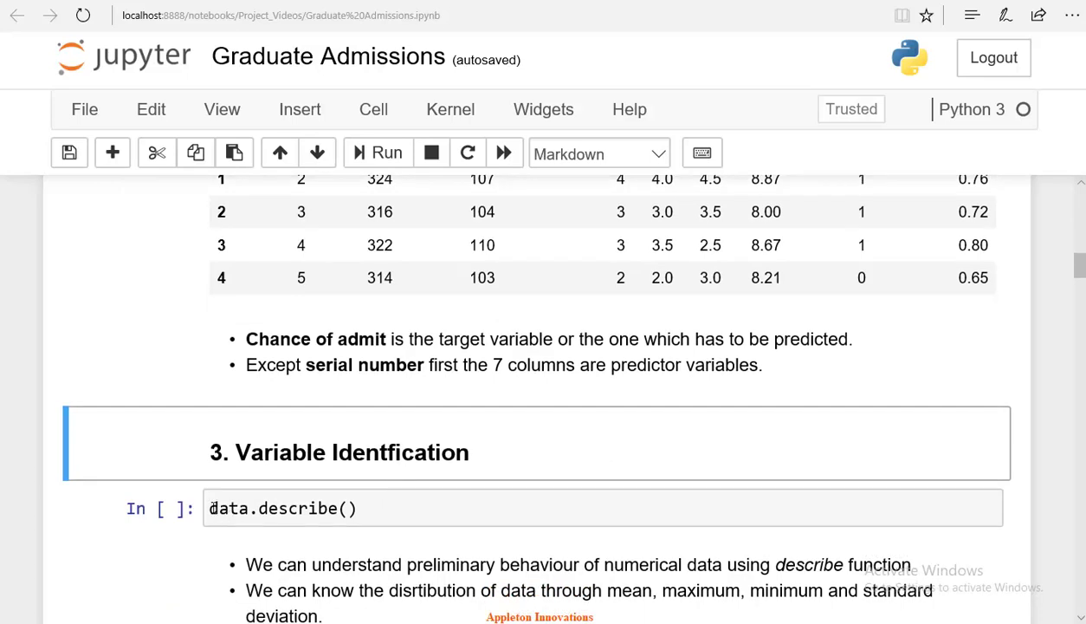
Run data.describe() to get count, mean, std, min, quartiles and max per column.
{"action": "left_click", "coordinate": [402, 510]}
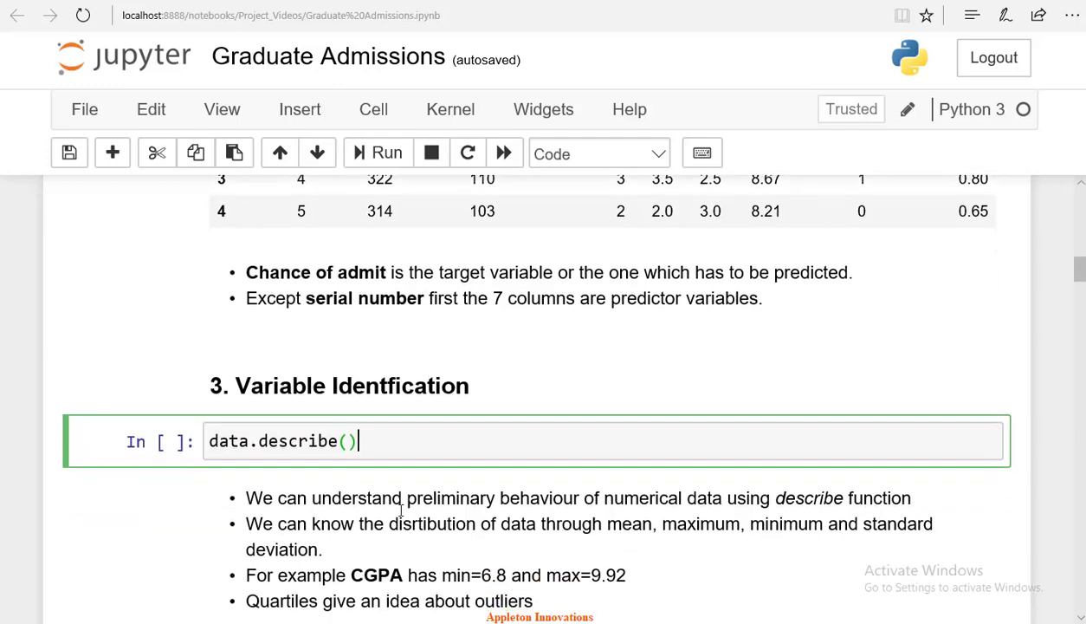
{"action": "scroll", "scroll_direction": "down", "scroll_amount": 3}
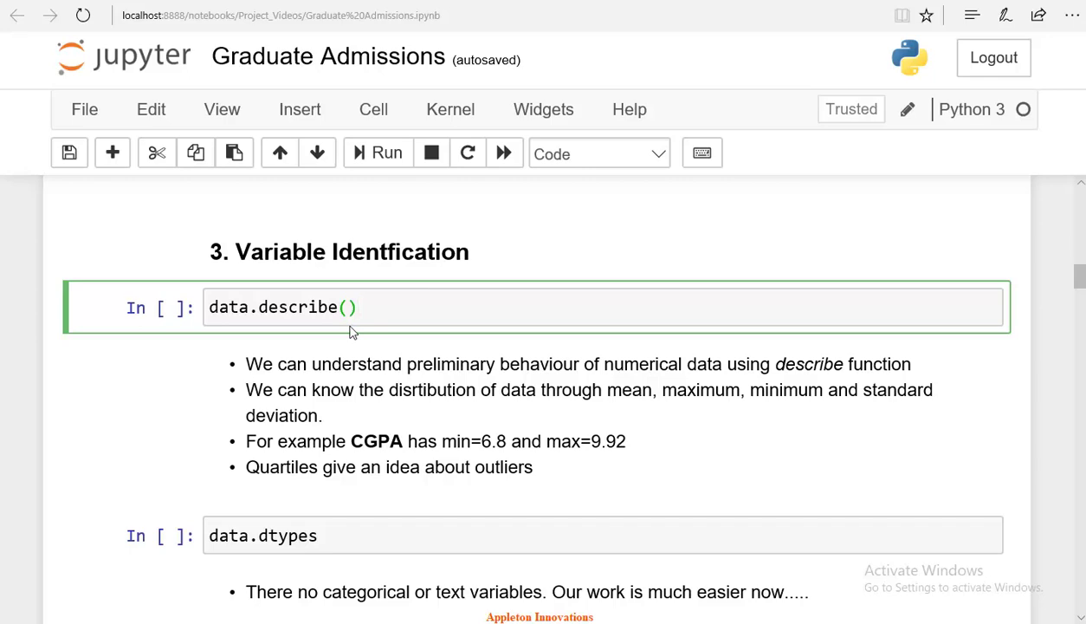
{"action": "left_click", "coordinate": [386, 152]}
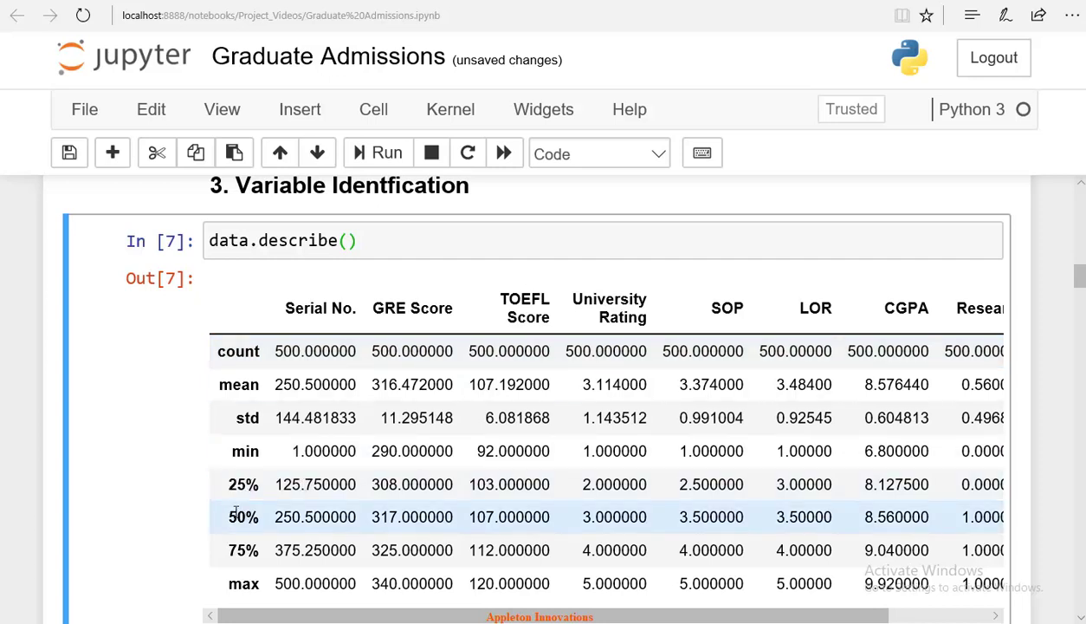
{"action": "double_click", "coordinate": [243, 551]}
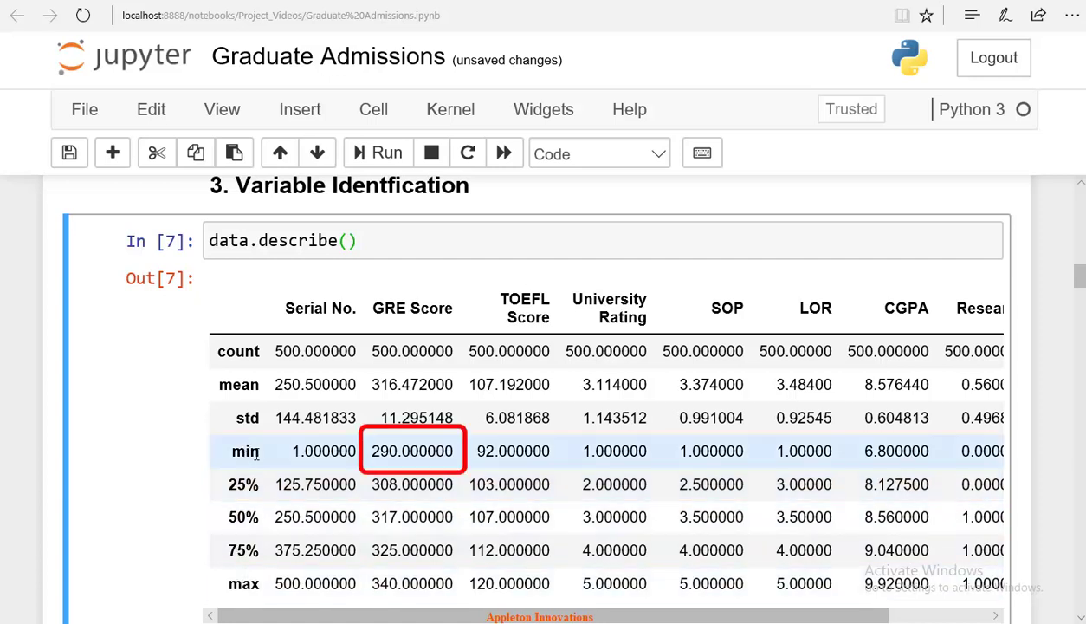
{"action": "double_click", "coordinate": [412, 451]}
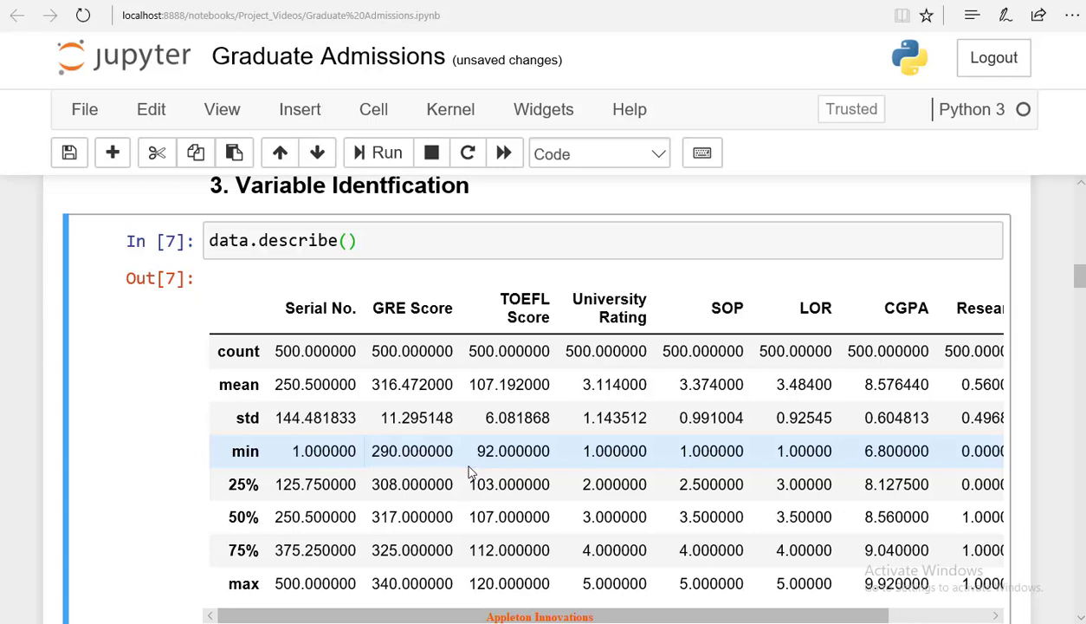
{"action": "mouse_move", "coordinate": [461, 506]}
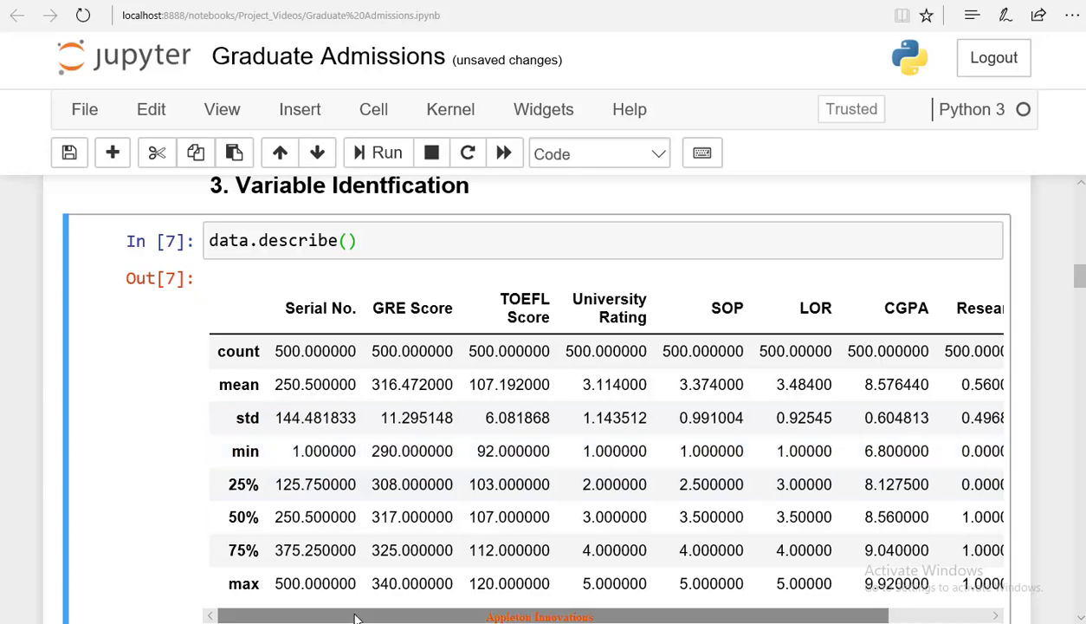
{"action": "left_click_drag", "start_coordinate": [355, 615], "coordinate": [485, 615]}
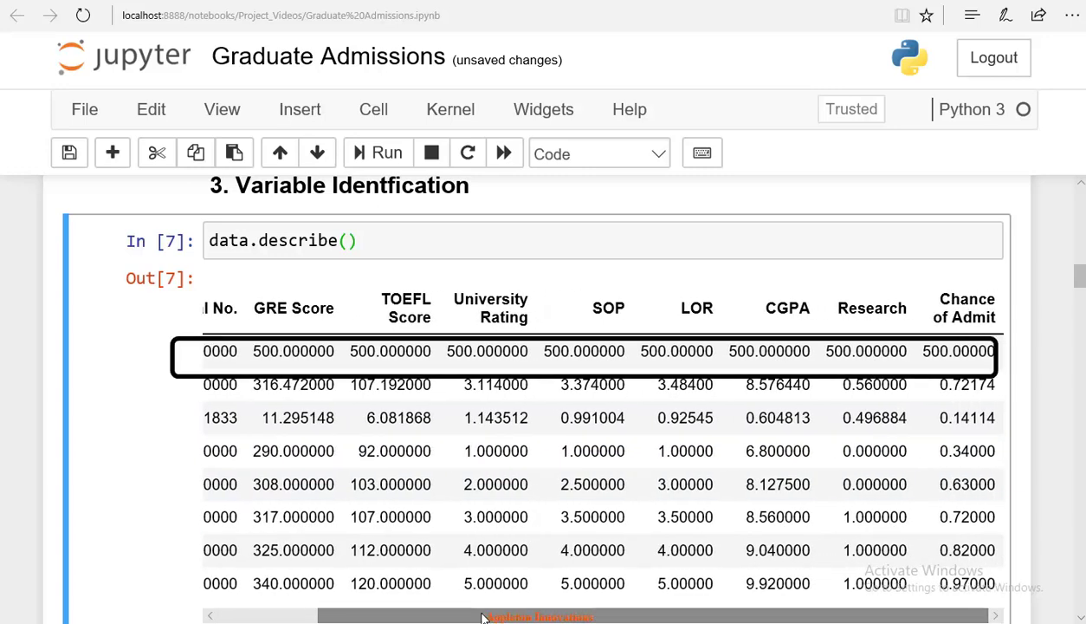
{"action": "scroll", "scroll_direction": "left", "scroll_amount": 3}
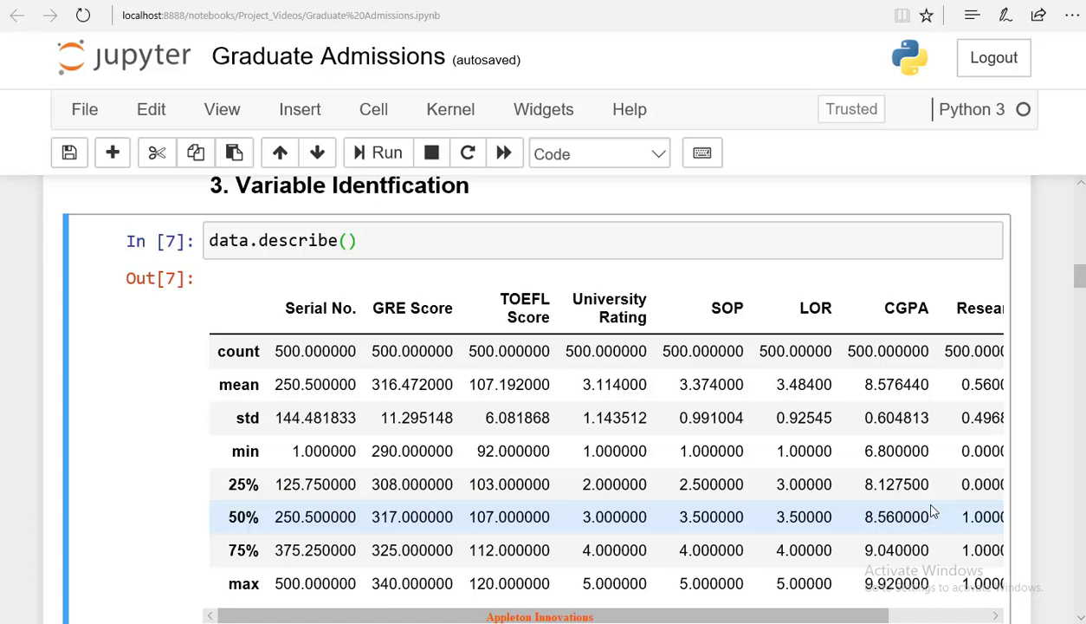
{"action": "scroll", "scroll_direction": "right", "scroll_amount": 3}
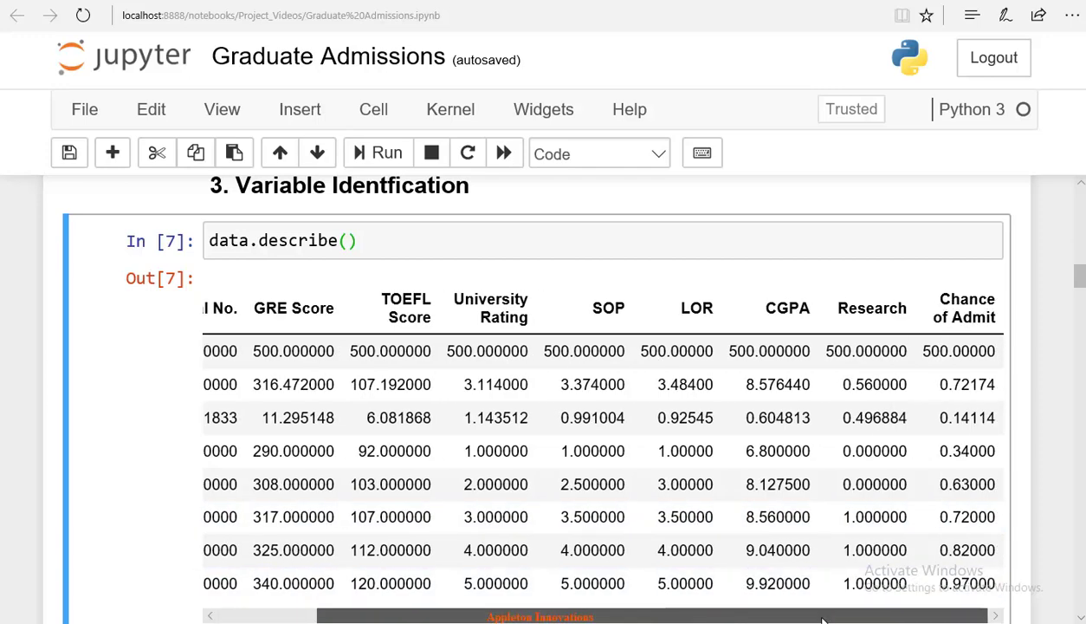
{"action": "scroll", "scroll_direction": "left", "scroll_amount": 3}
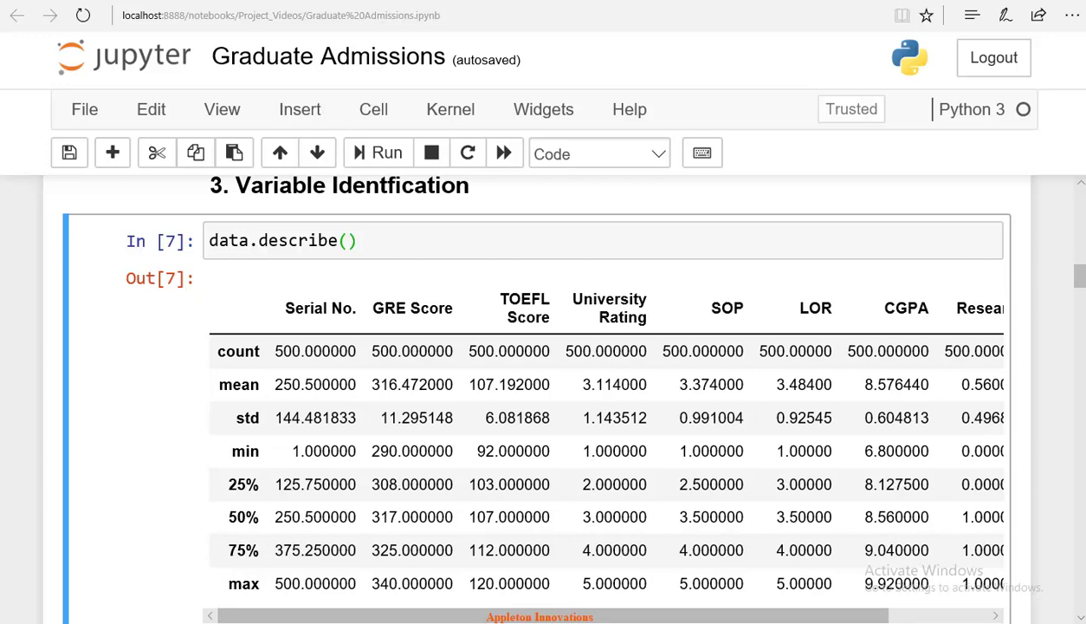
{"action": "scroll", "scroll_direction": "down", "scroll_amount": 3}
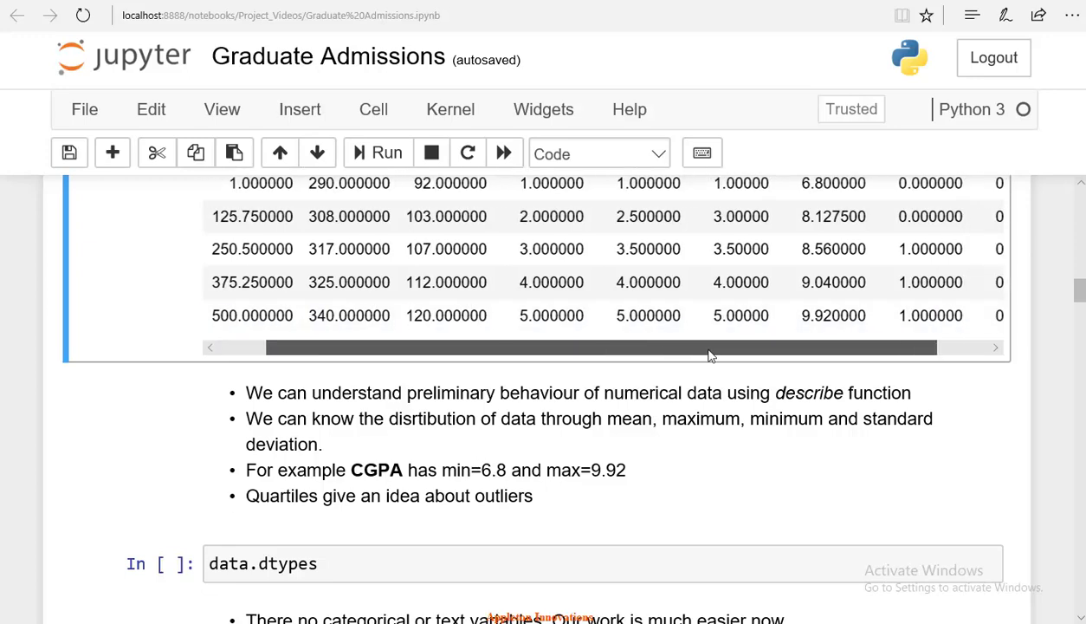
{"action": "scroll", "scroll_direction": "up", "scroll_amount": 3}
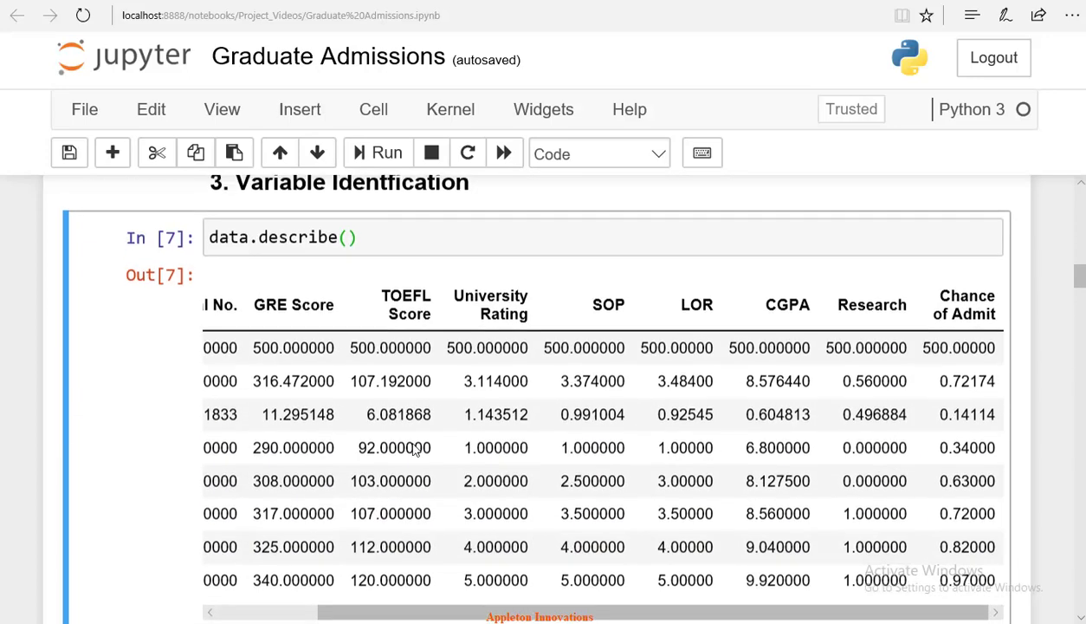
{"action": "scroll", "scroll_direction": "down", "scroll_amount": 3}
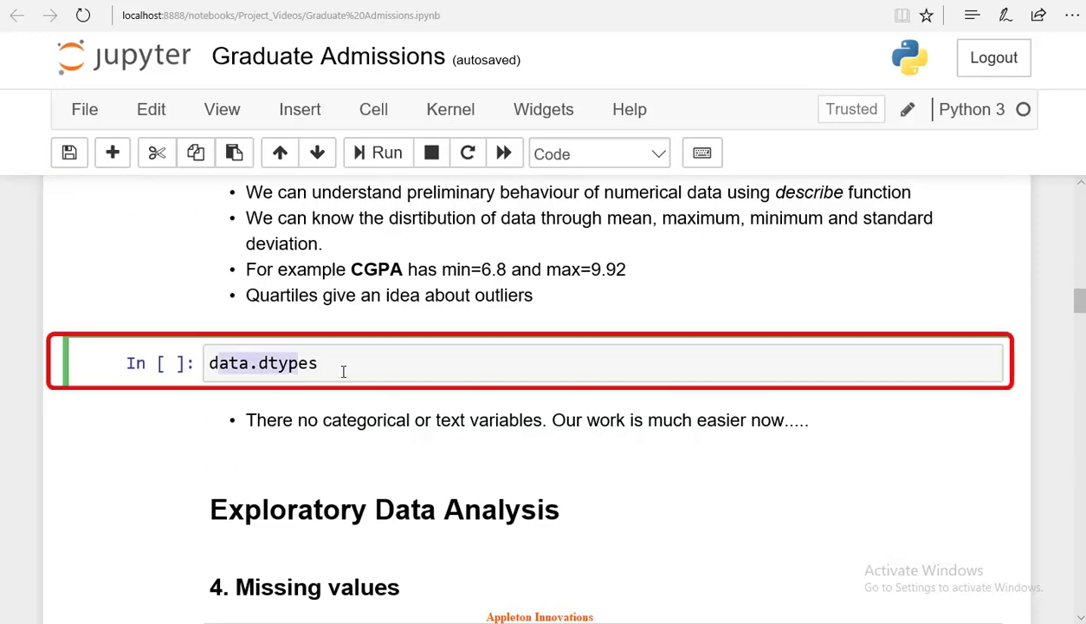
Run data.dtypes showing every column as int64 or float64, no categorical variables.
{"action": "left_click", "coordinate": [378, 152]}
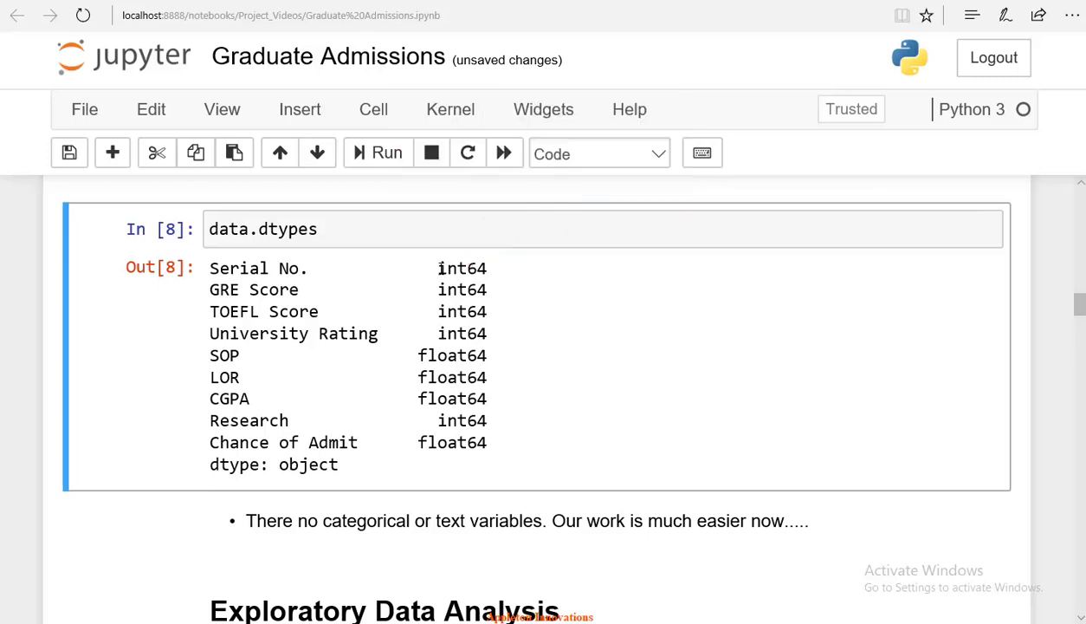
{"action": "double_click", "coordinate": [461, 266]}
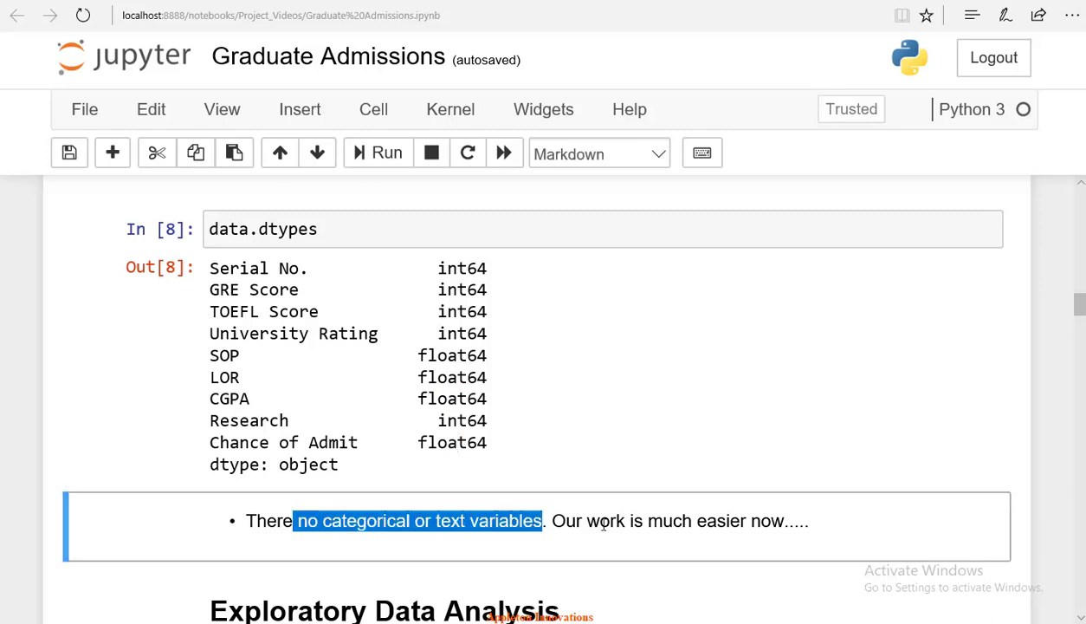
{"action": "left_click", "coordinate": [558, 412]}
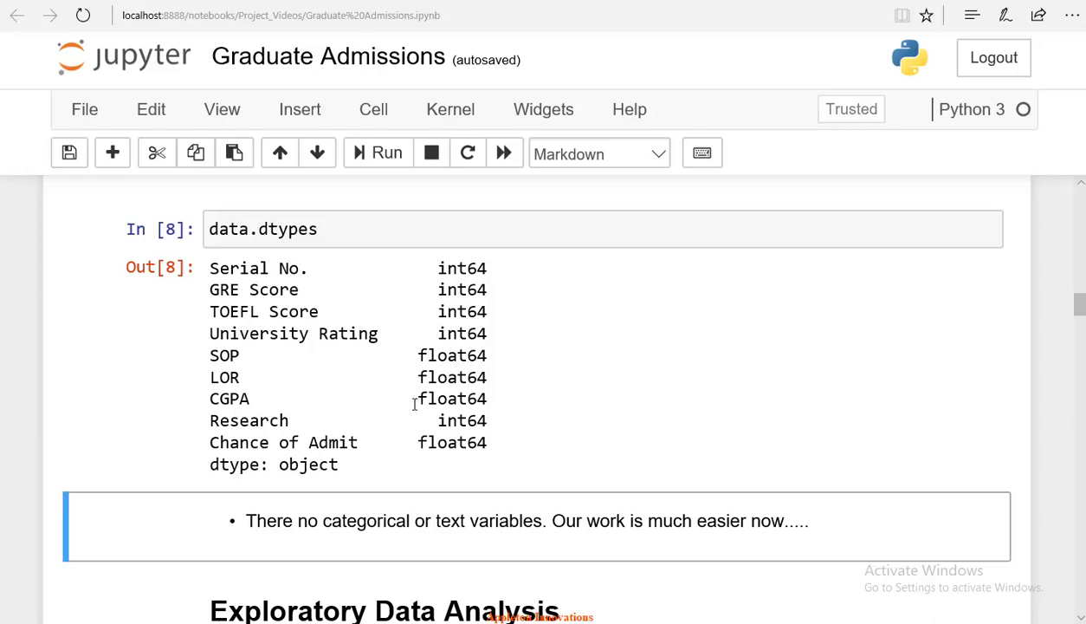
{"action": "scroll", "scroll_direction": "up", "scroll_amount": 3}
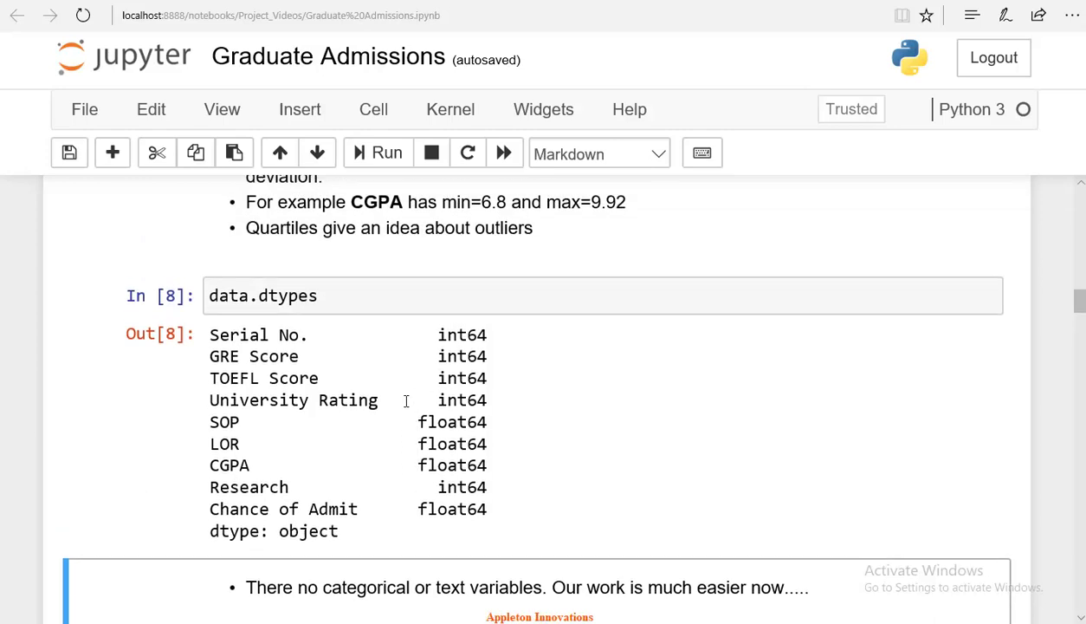